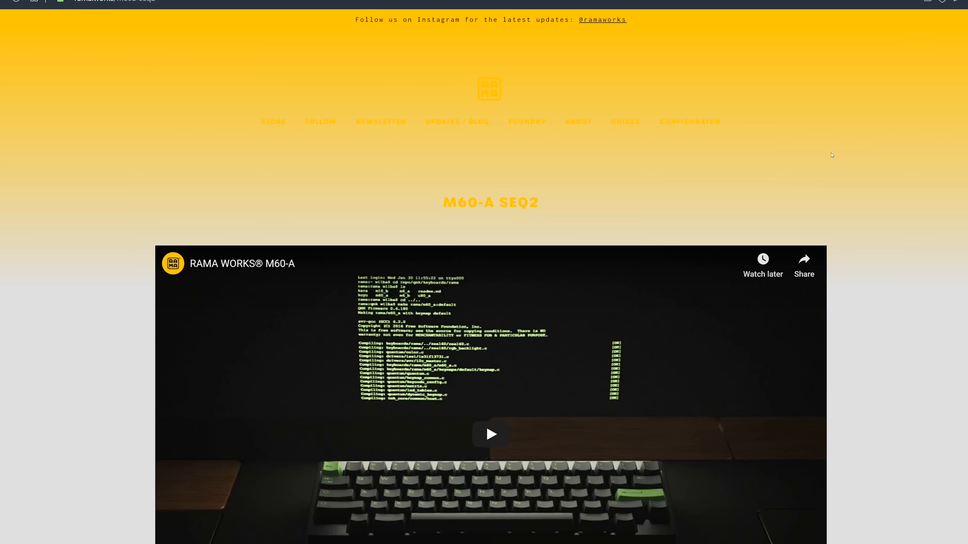
# - Reach the Dz60rgb v2 Hot Swap Custom Keyboard PCB listing and go to its product page
pyautogui.scroll(-3)
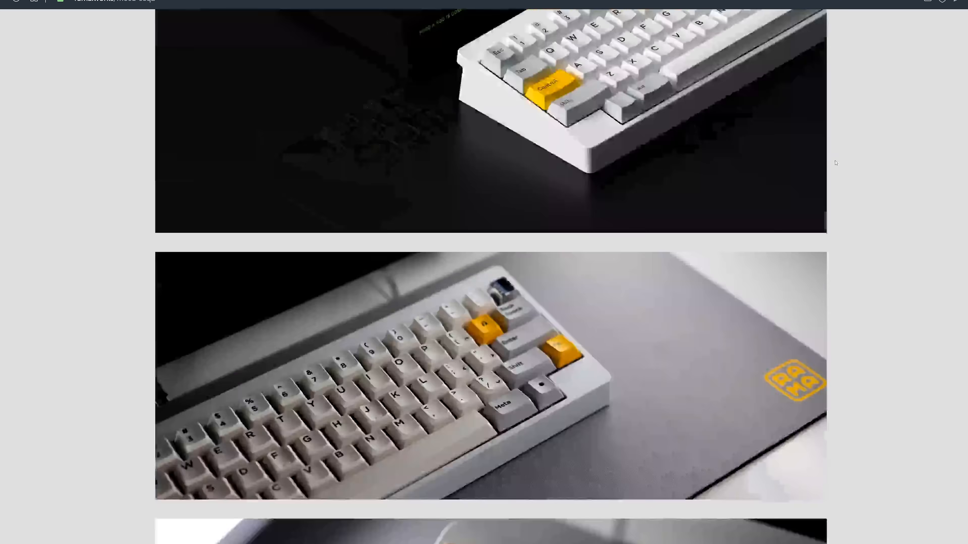
pyautogui.scroll(-3)
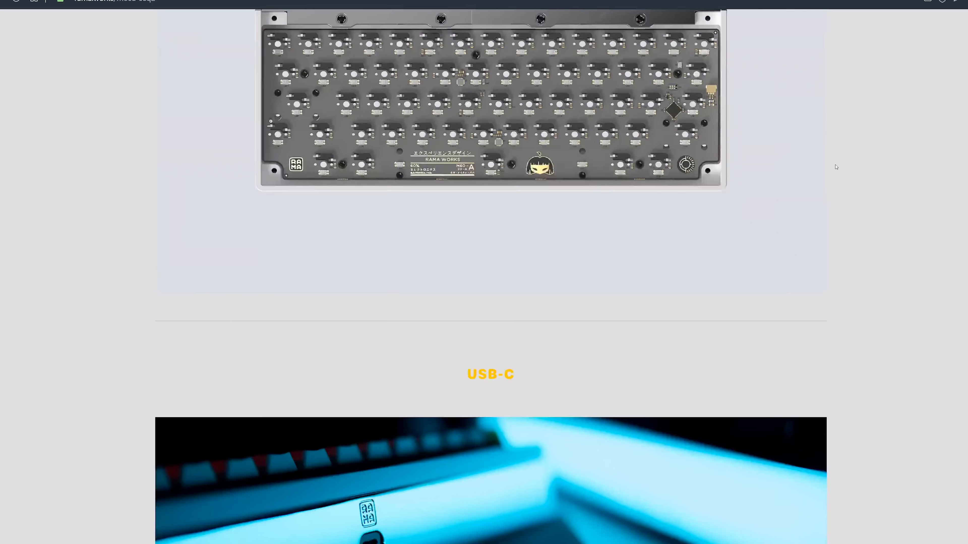
pyautogui.scroll(-3)
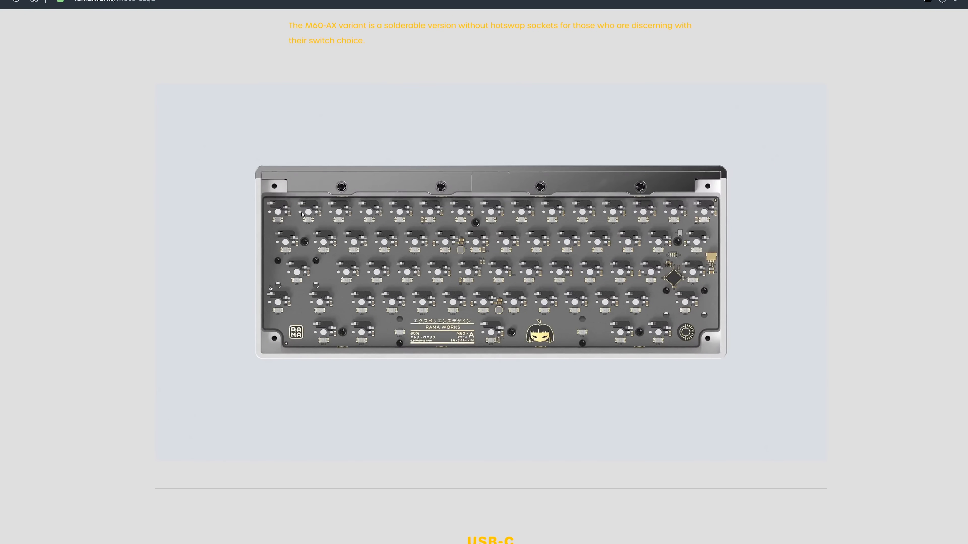
pyautogui.moveTo(291, 281)
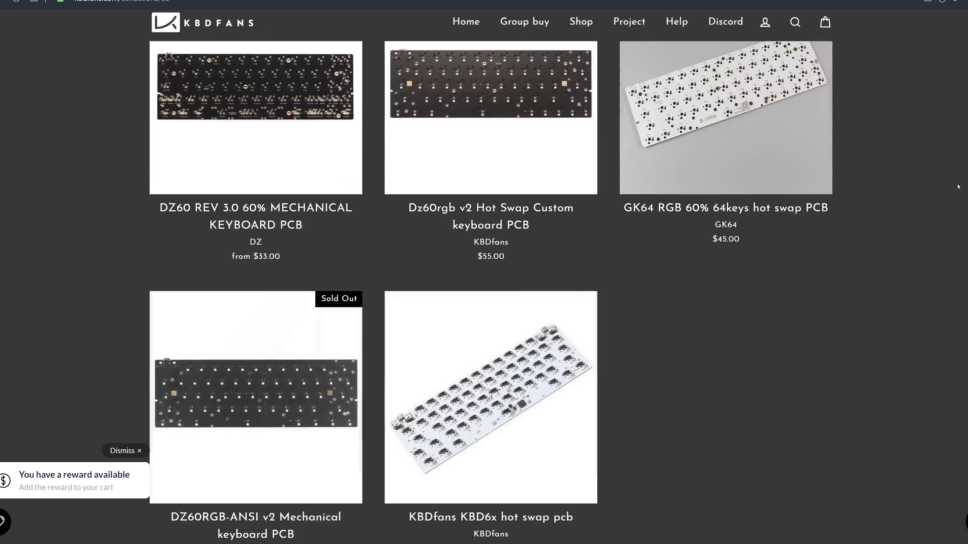
pyautogui.click(490, 118)
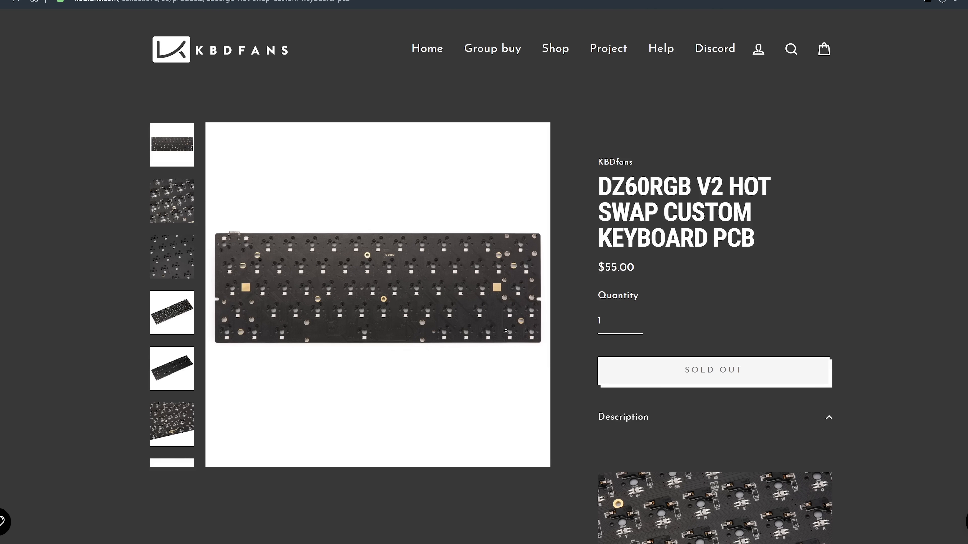
# - Review the sold-out $55 PCB's description specs and flashing notes further down the page
pyautogui.scroll(-3)
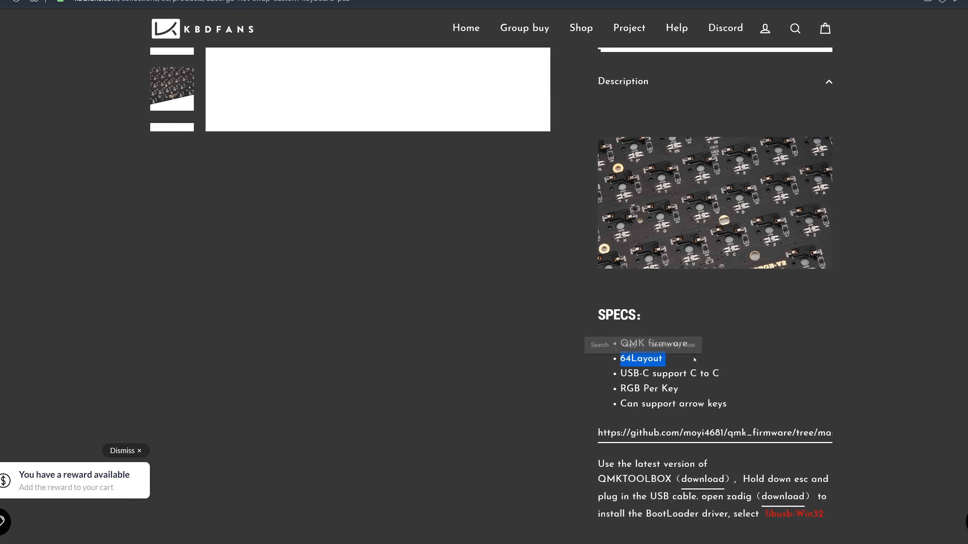
pyautogui.scroll(-3)
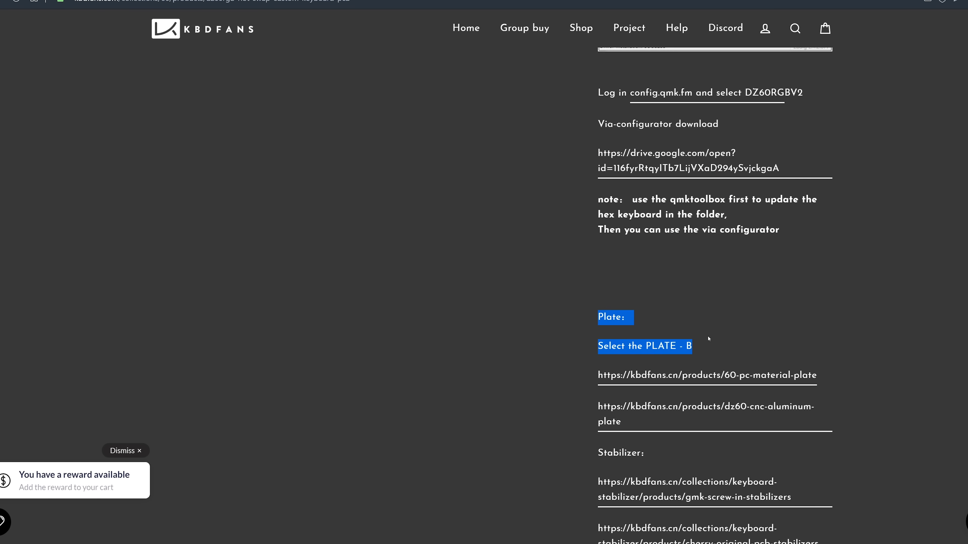